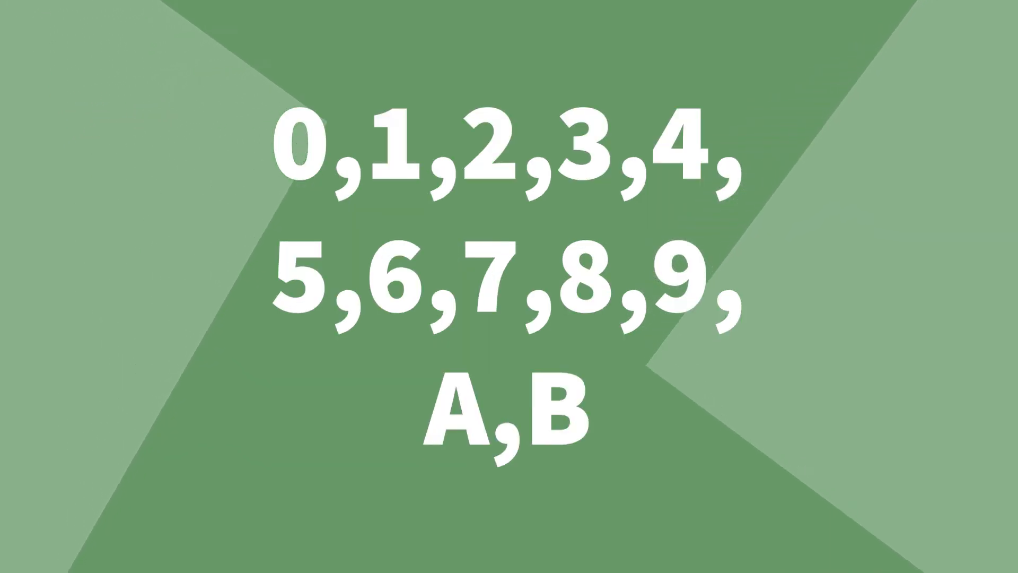
pyautogui.write(',C,D,E')
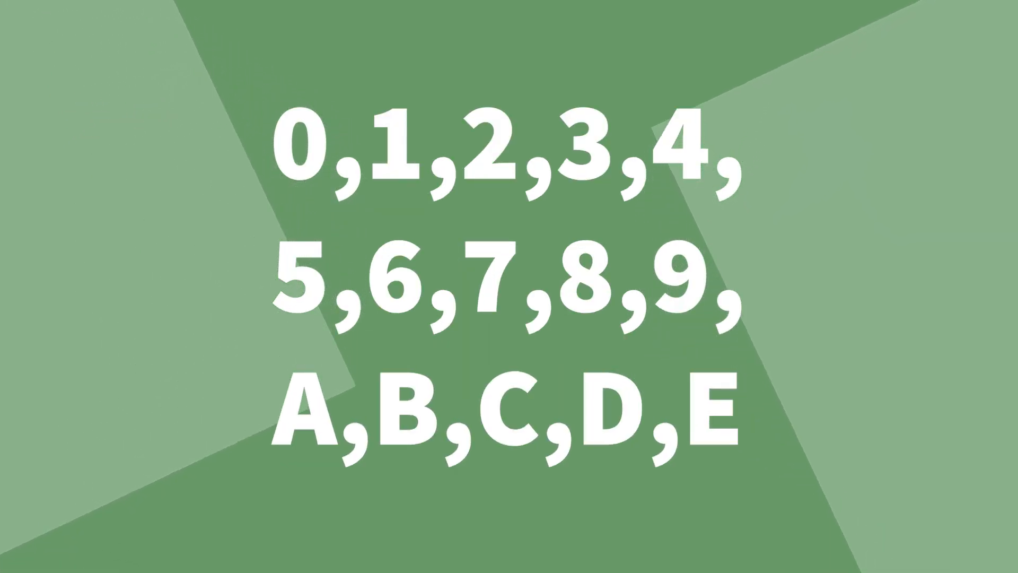